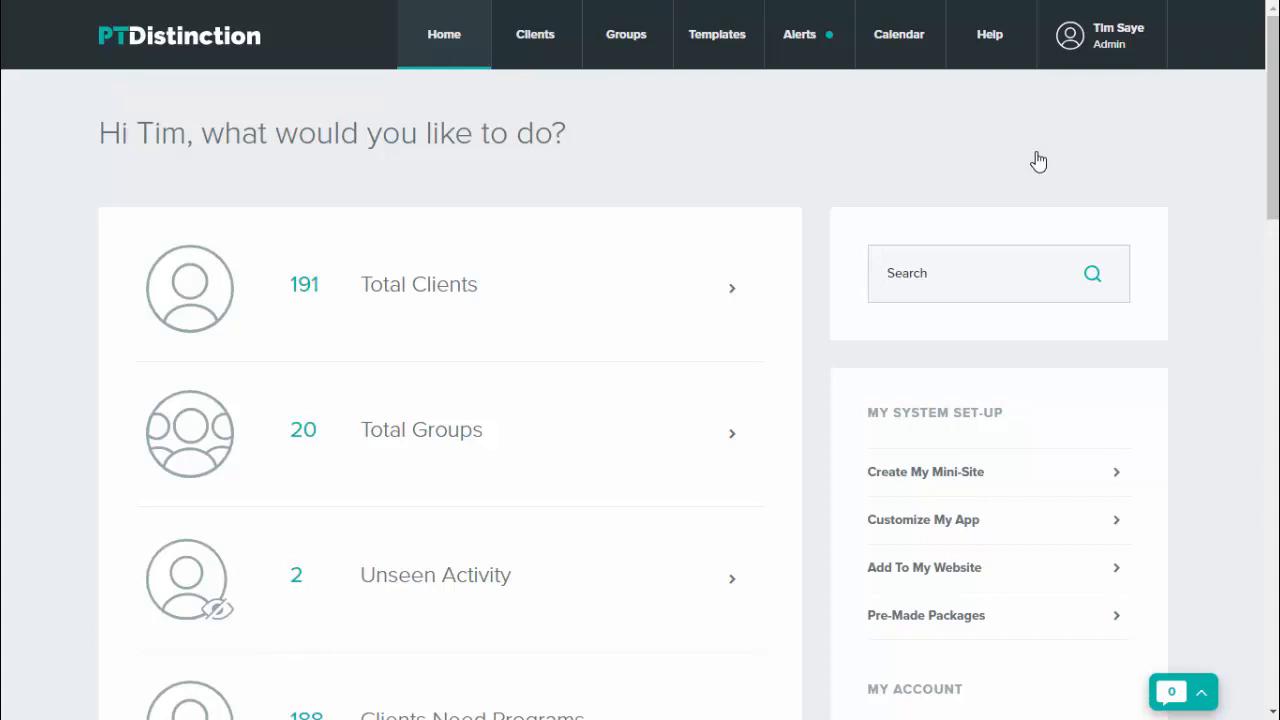
pyautogui.moveTo(1205, 345)
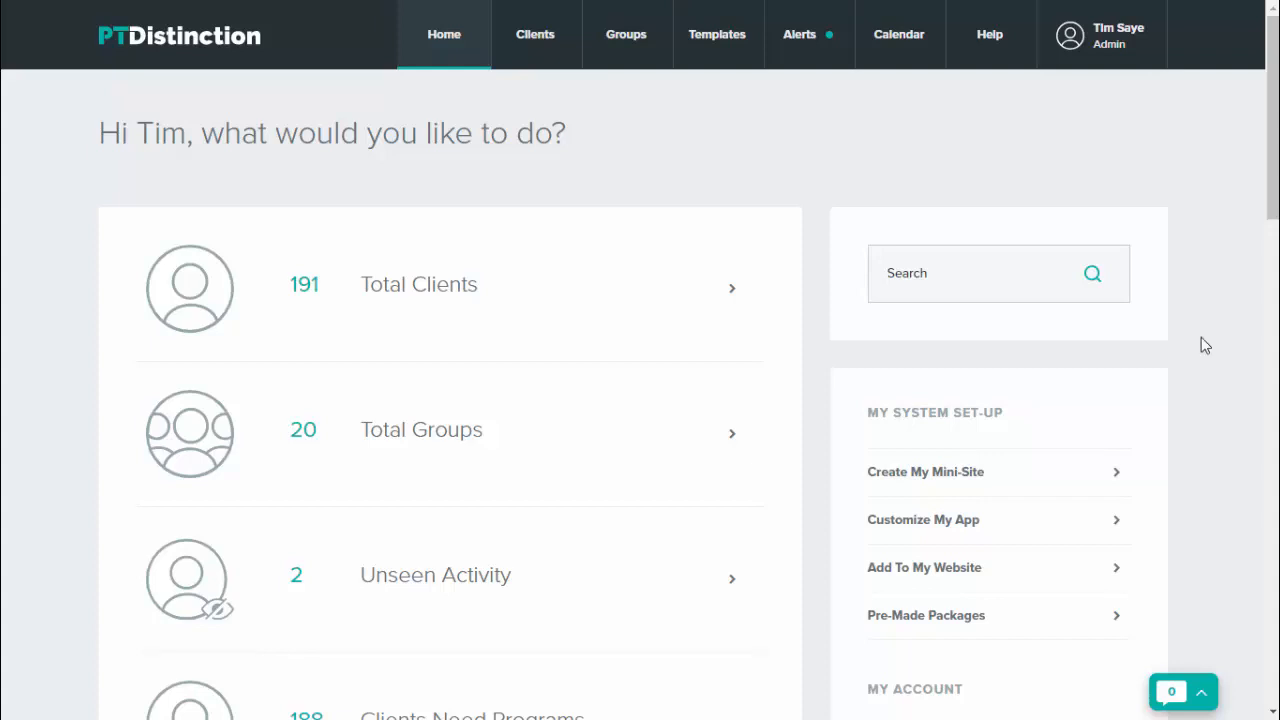
# Set 'Clients can move scheduled items' to Yes in My Account settings and save.
pyautogui.scroll(-3)
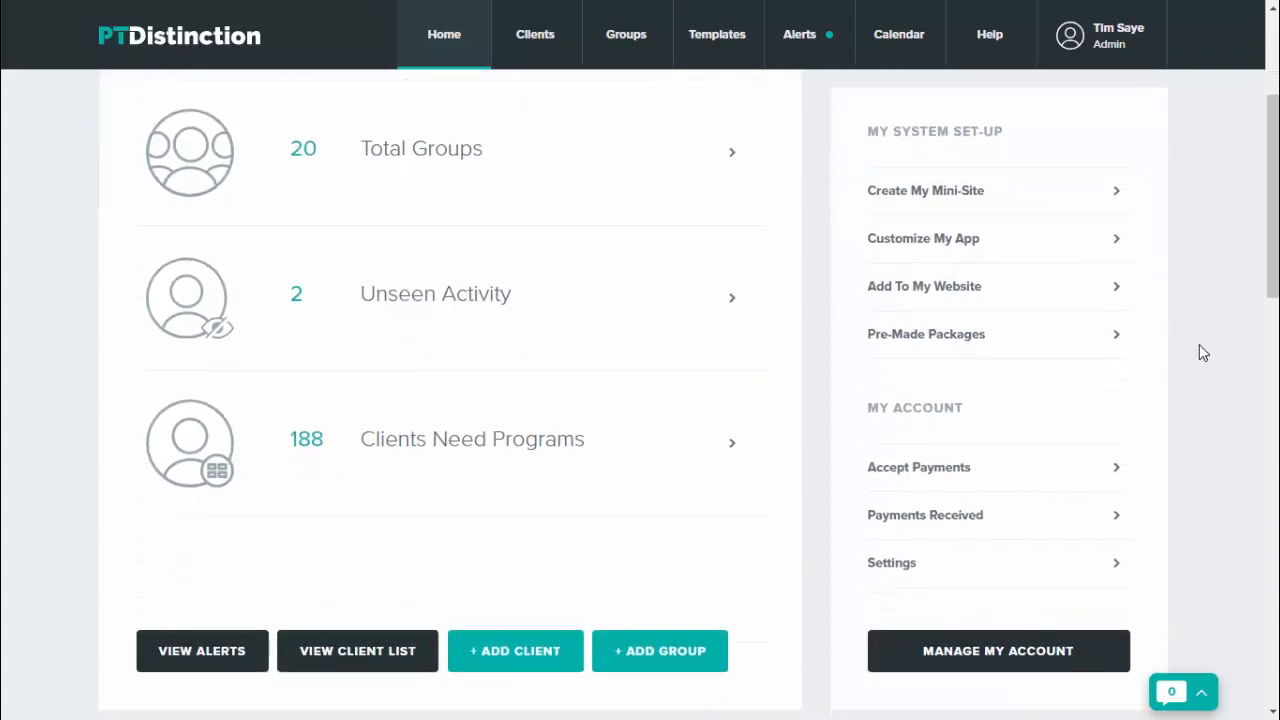
pyautogui.click(891, 562)
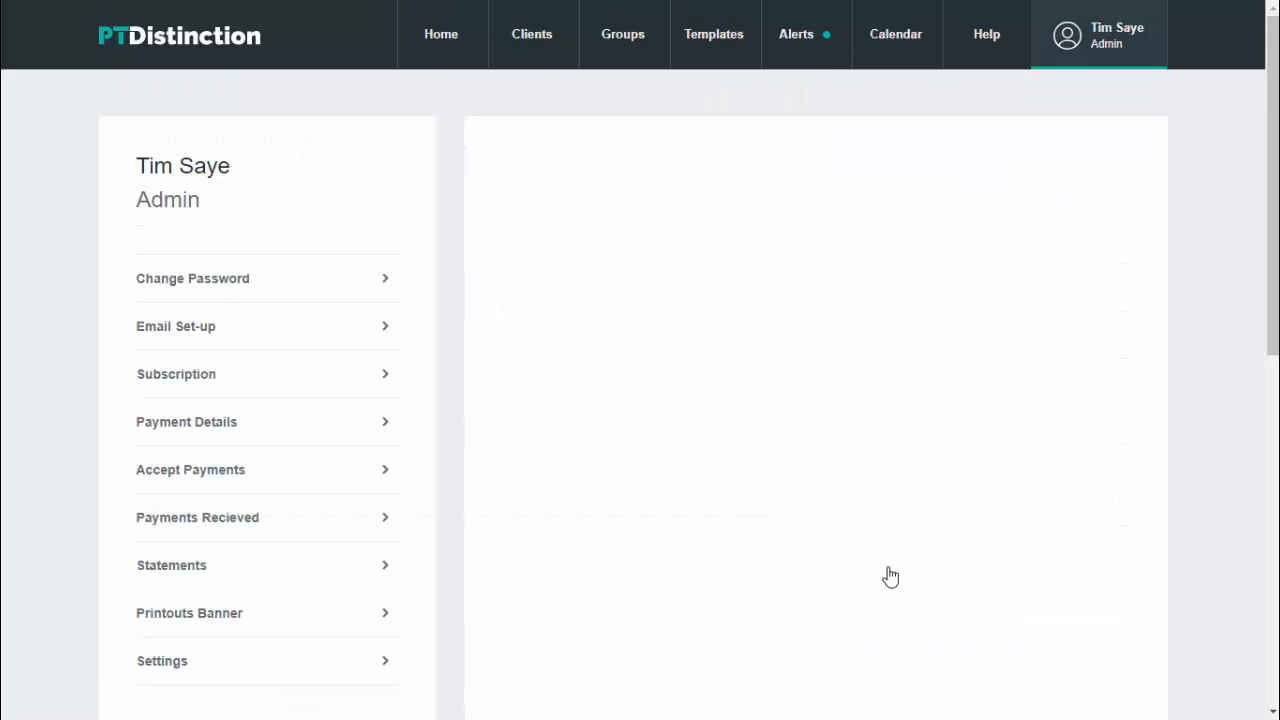
pyautogui.click(161, 660)
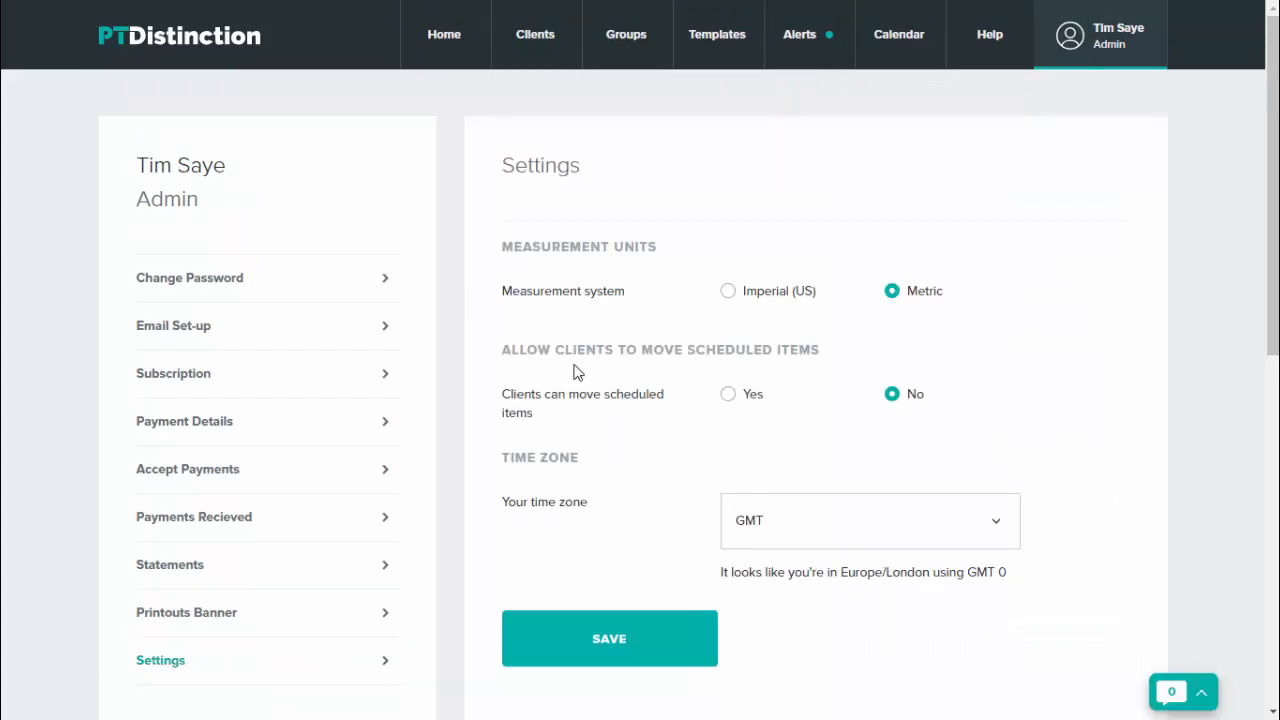
pyautogui.moveTo(732, 418)
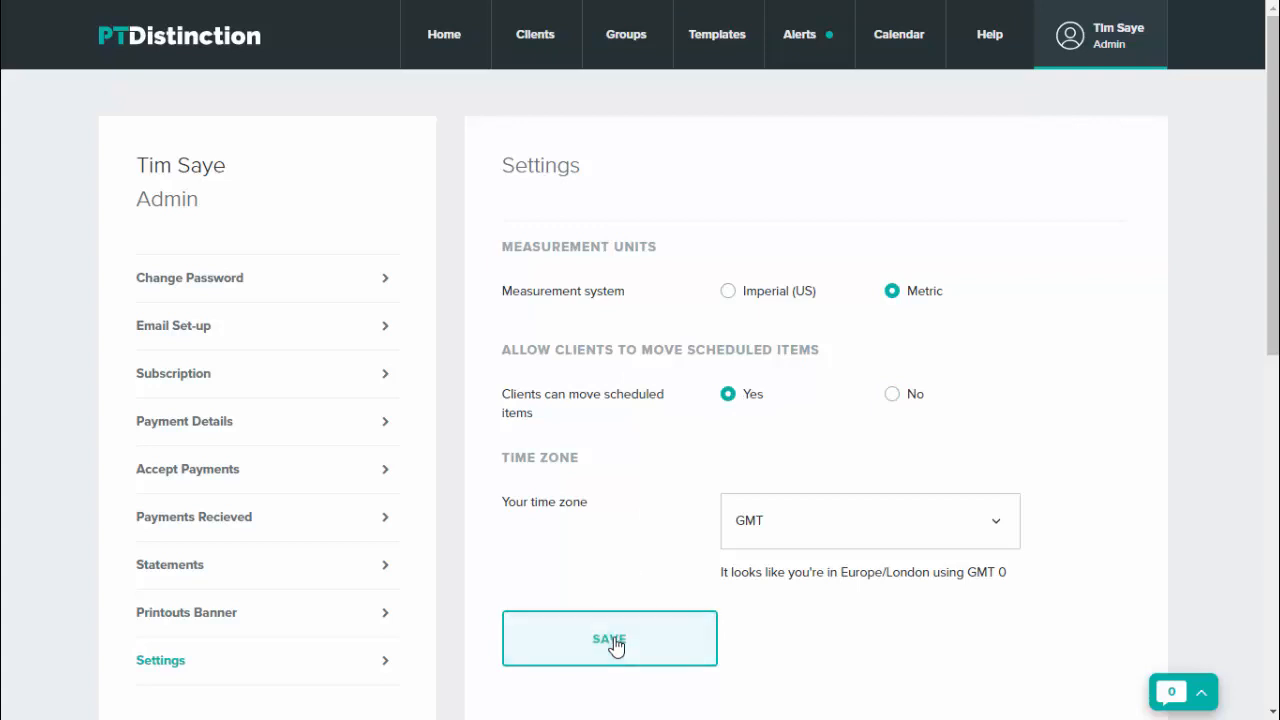
pyautogui.click(609, 638)
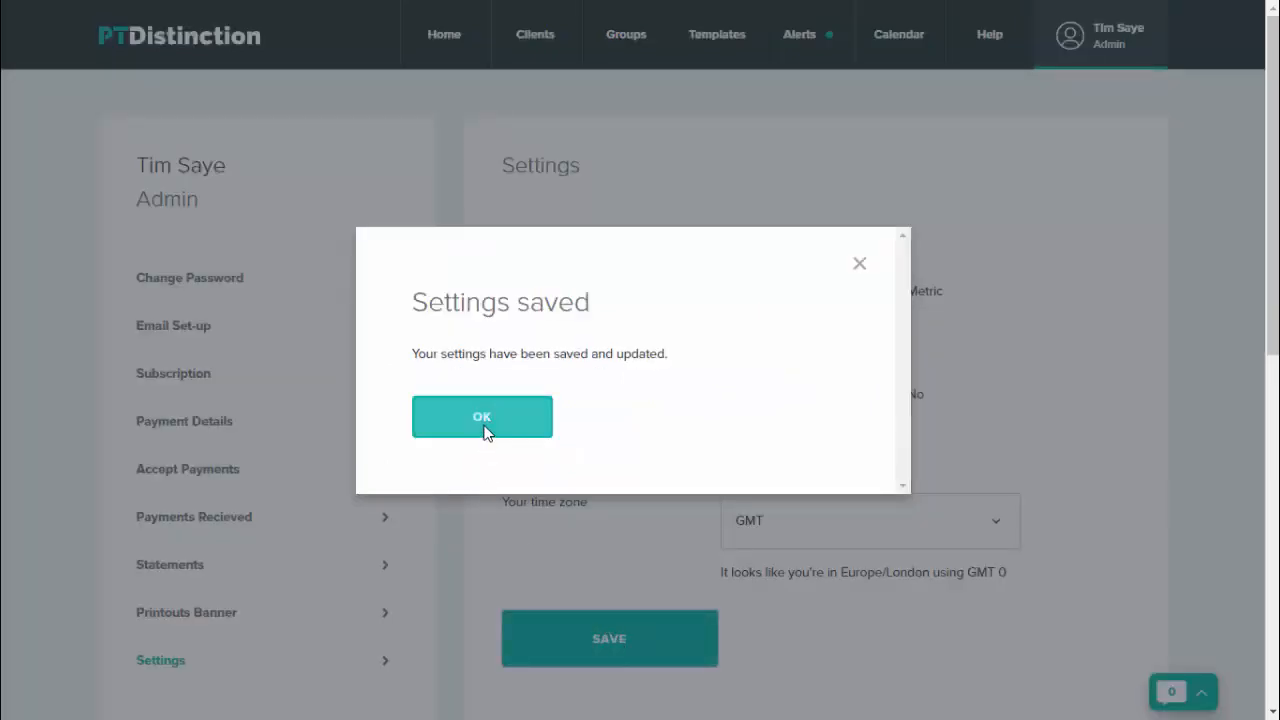
pyautogui.click(482, 417)
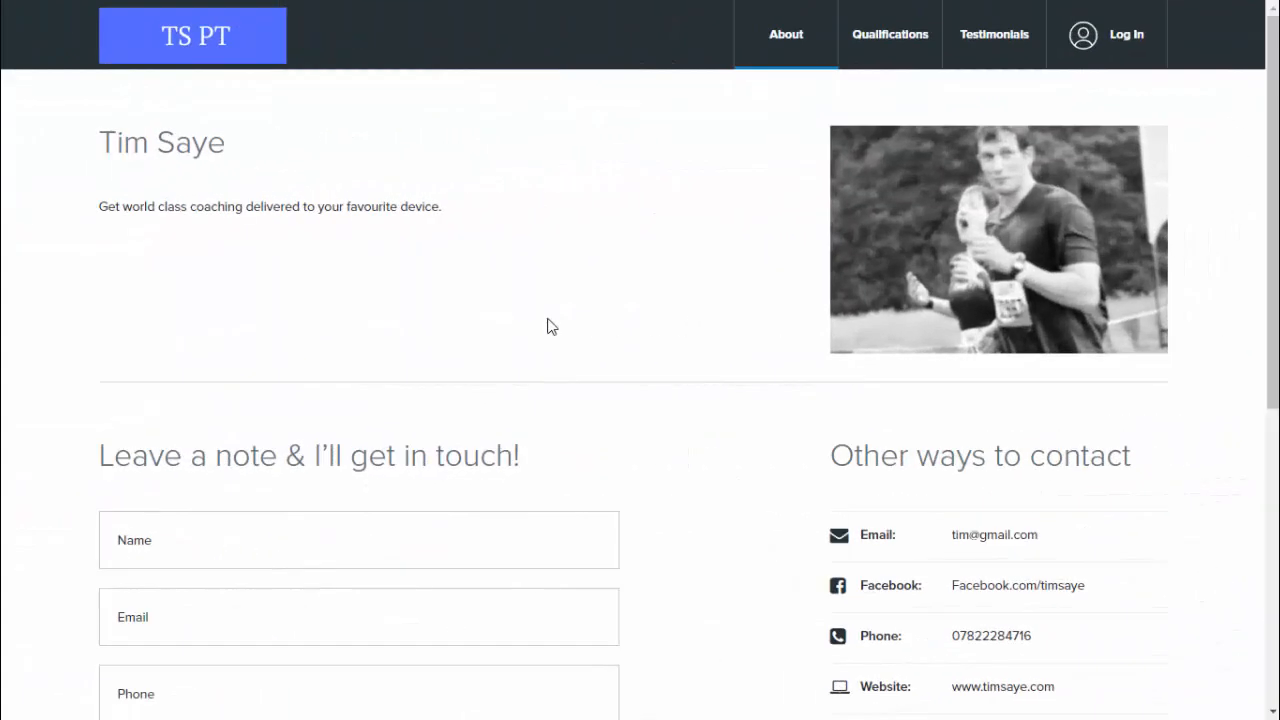
pyautogui.moveTo(615, 284)
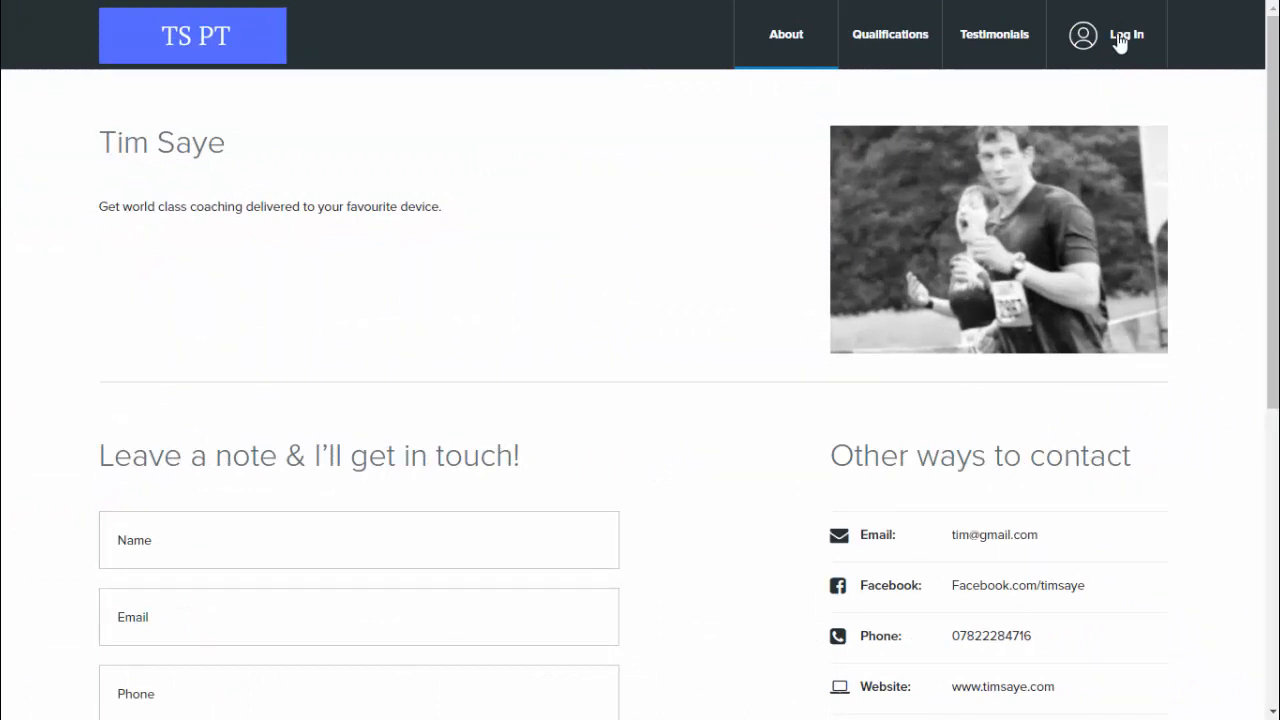
# Log in through the TS PT mini-site to reach the client dashboard.
pyautogui.click(1126, 34)
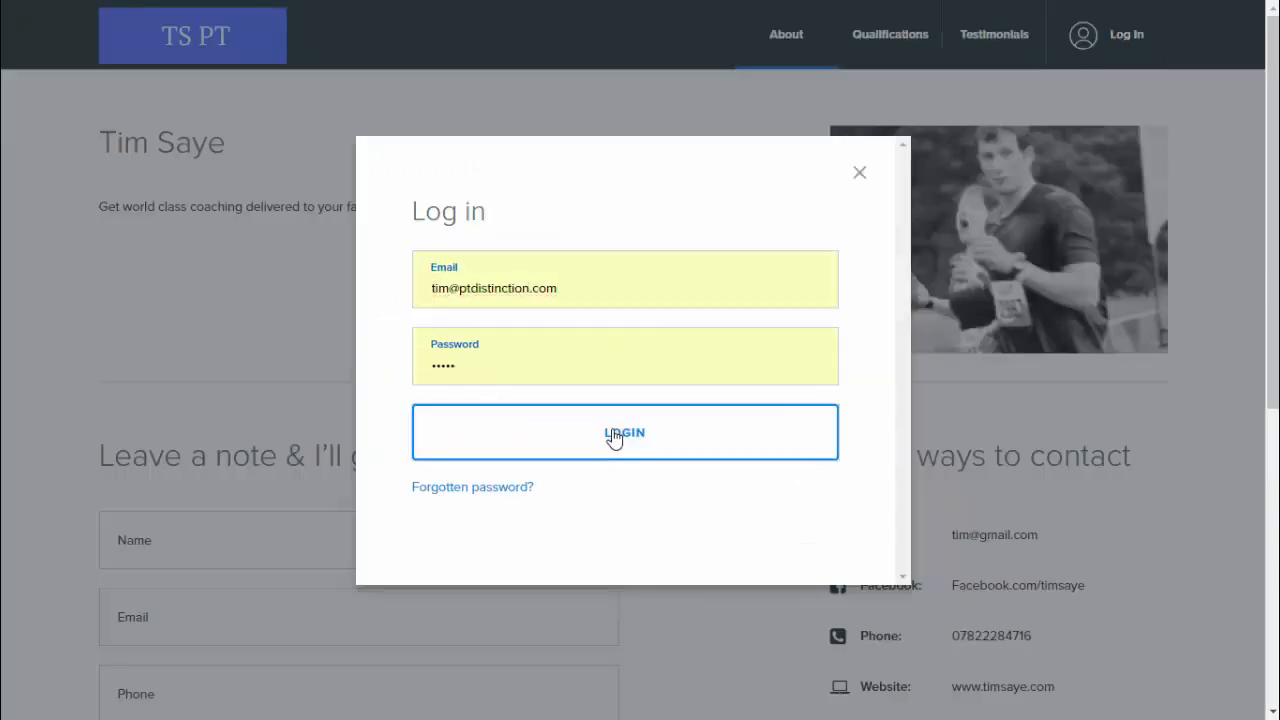
pyautogui.click(624, 432)
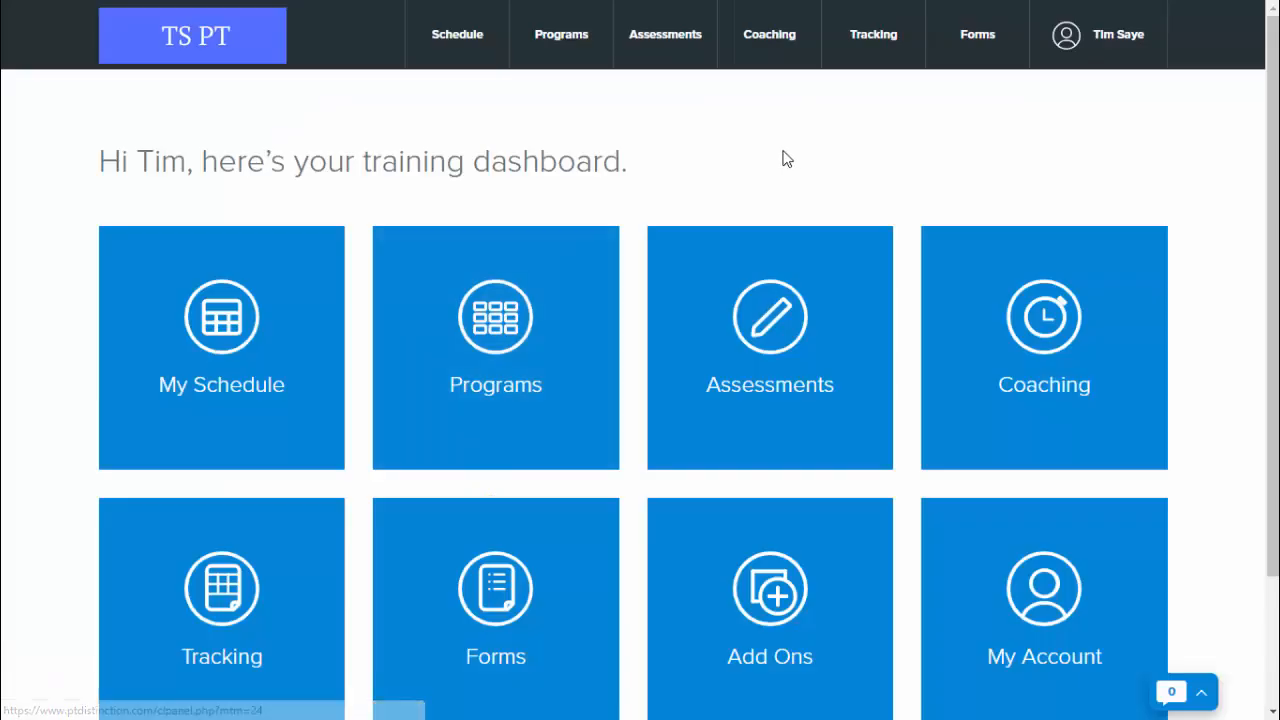
pyautogui.moveTo(221, 363)
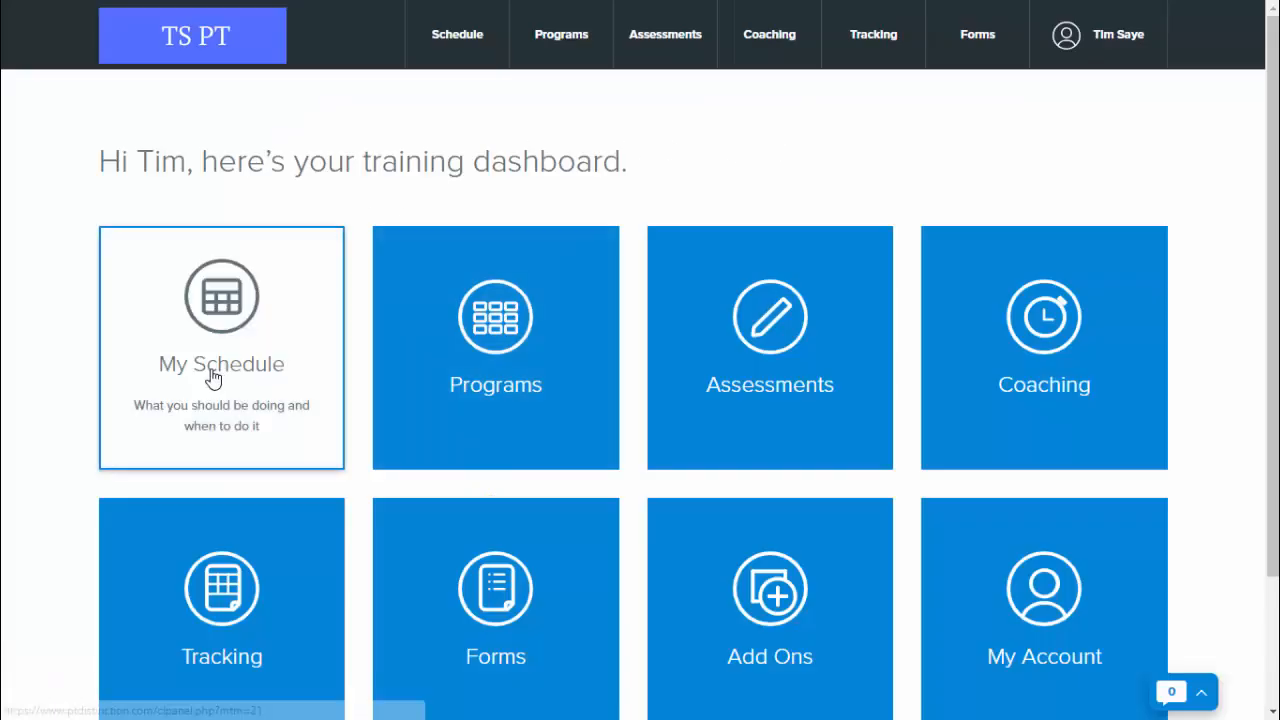
# Drag the Friday 9am Program block in My Schedule onto Saturday 9am.
pyautogui.click(221, 363)
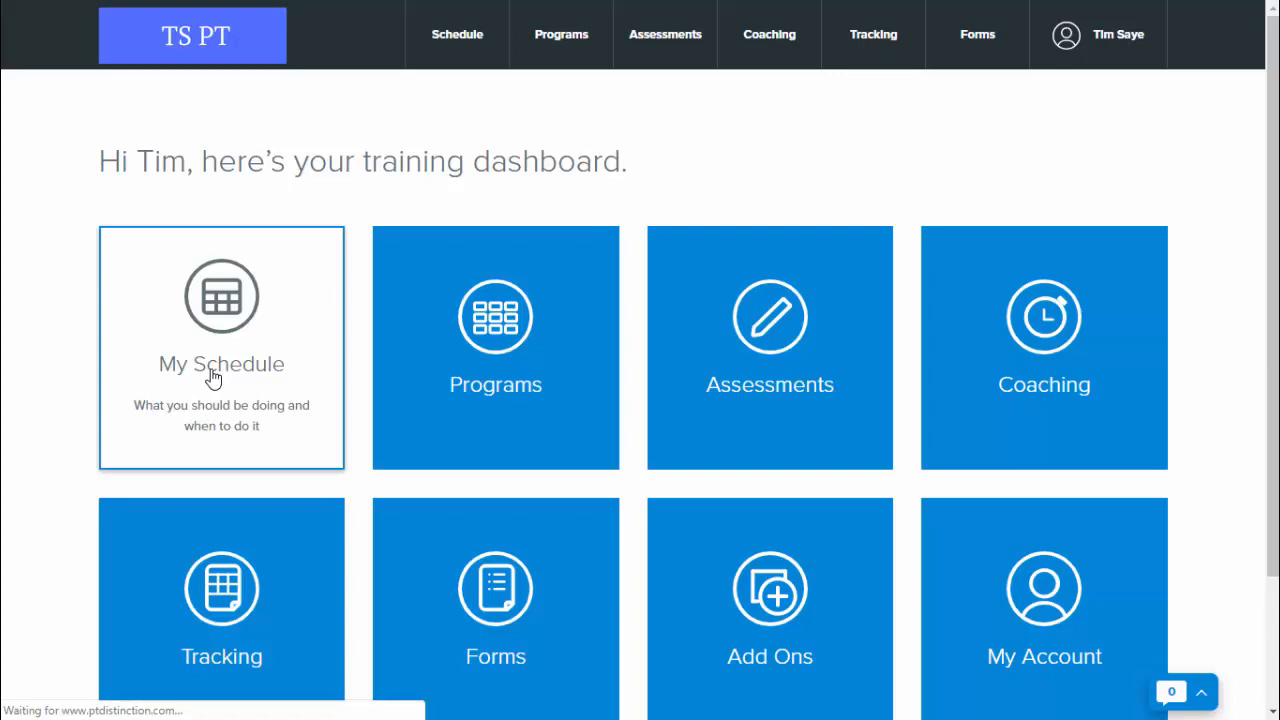
pyautogui.click(221, 347)
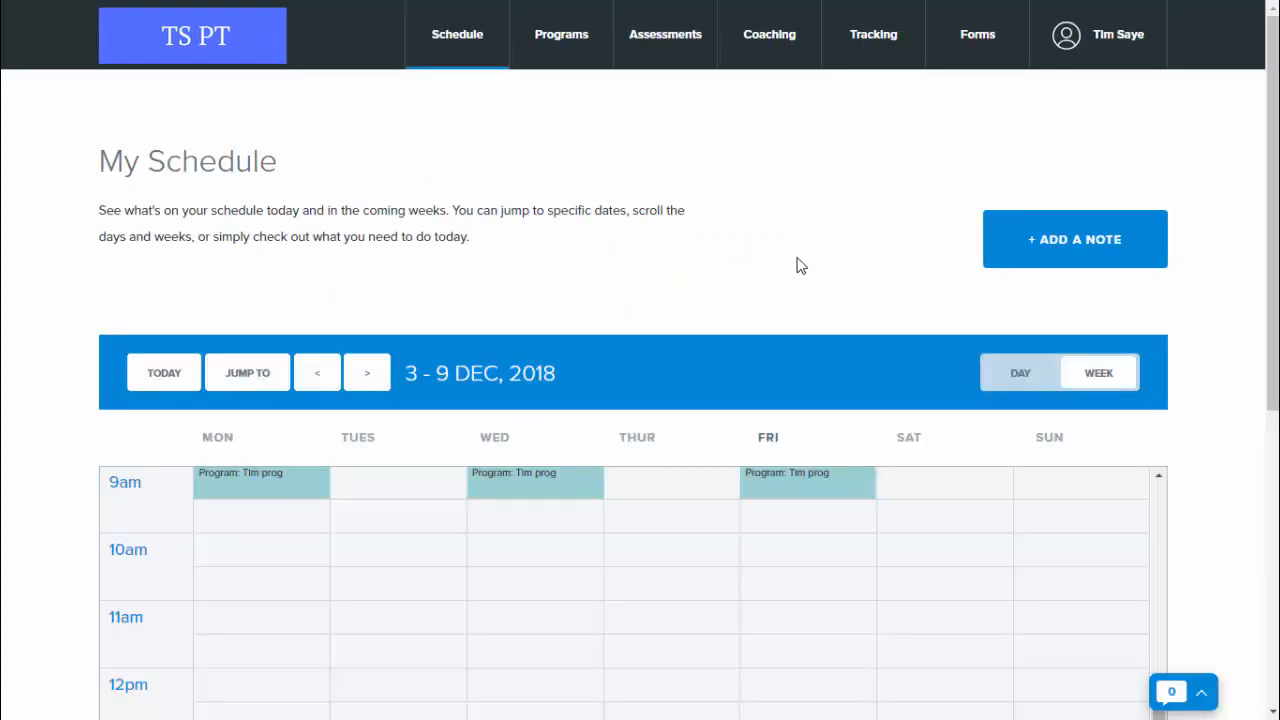
pyautogui.scroll(-3)
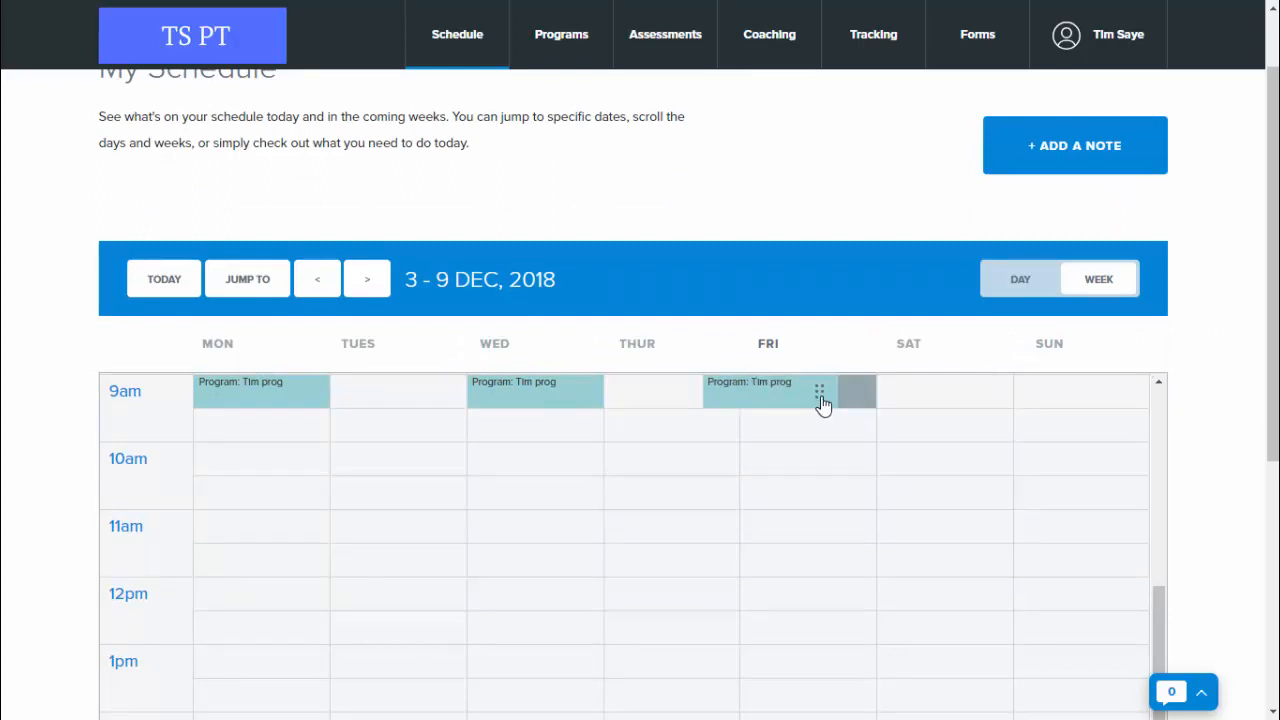
pyautogui.moveTo(820, 390); pyautogui.dragTo(990, 397)
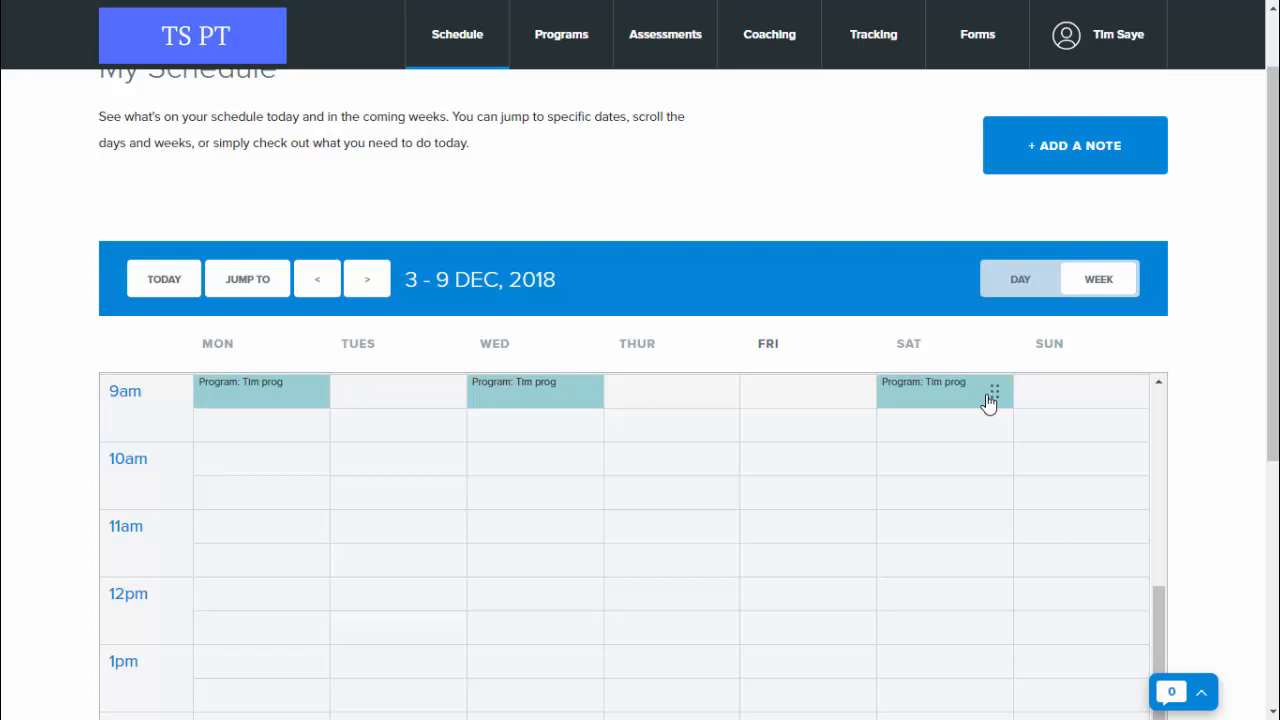
pyautogui.moveTo(1033, 205)
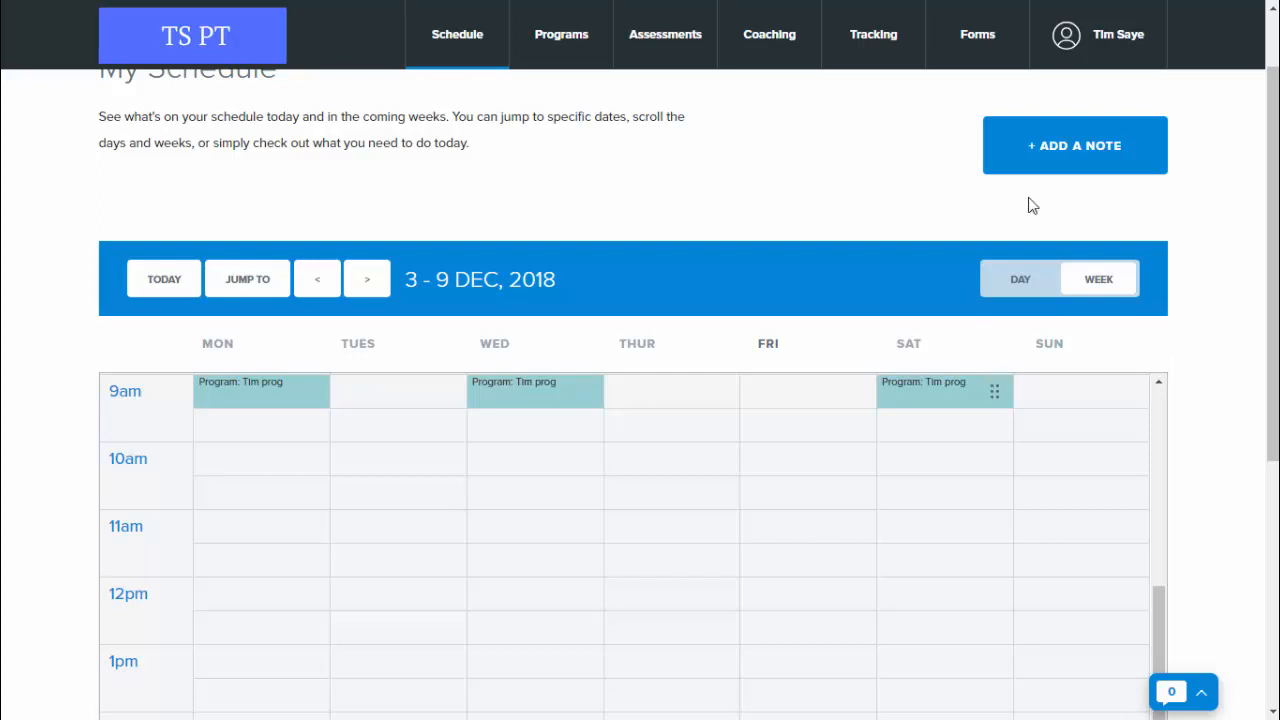
# Add a 7 Dec 2018 9am note titled 'Bike Run' reading 'Rode for 1 mile'.
pyautogui.click(1074, 145)
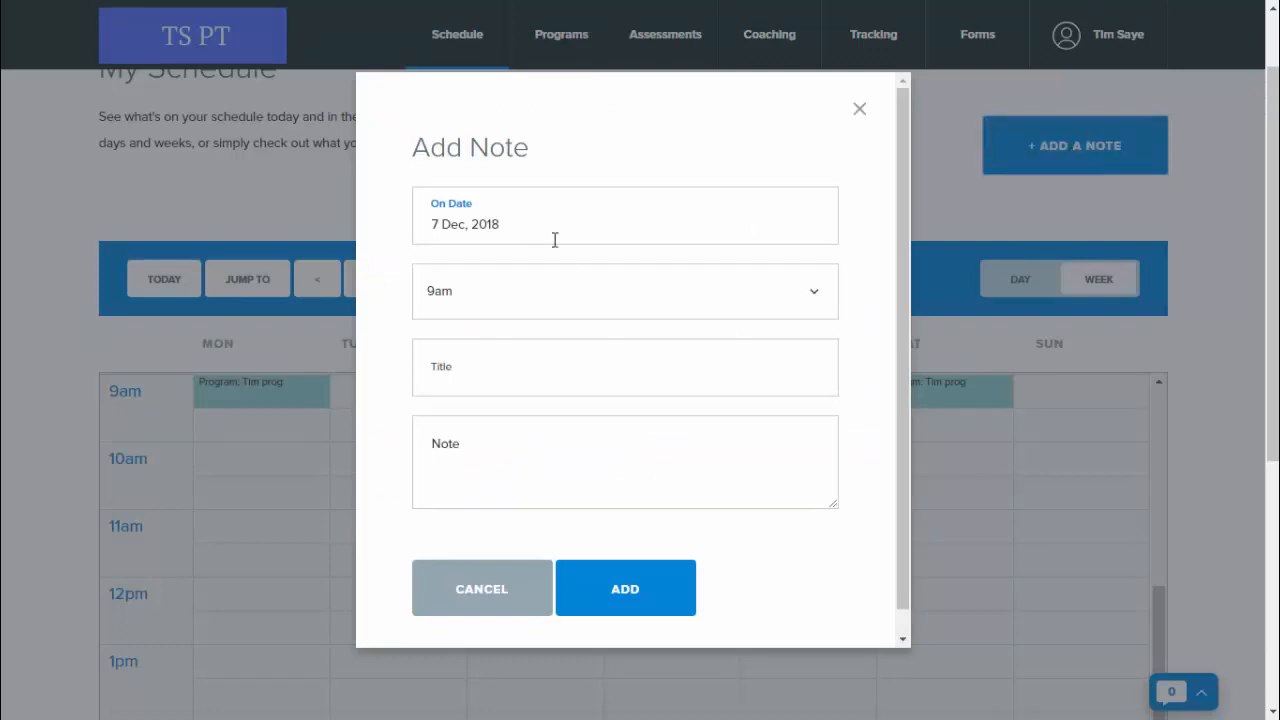
pyautogui.click(624, 366)
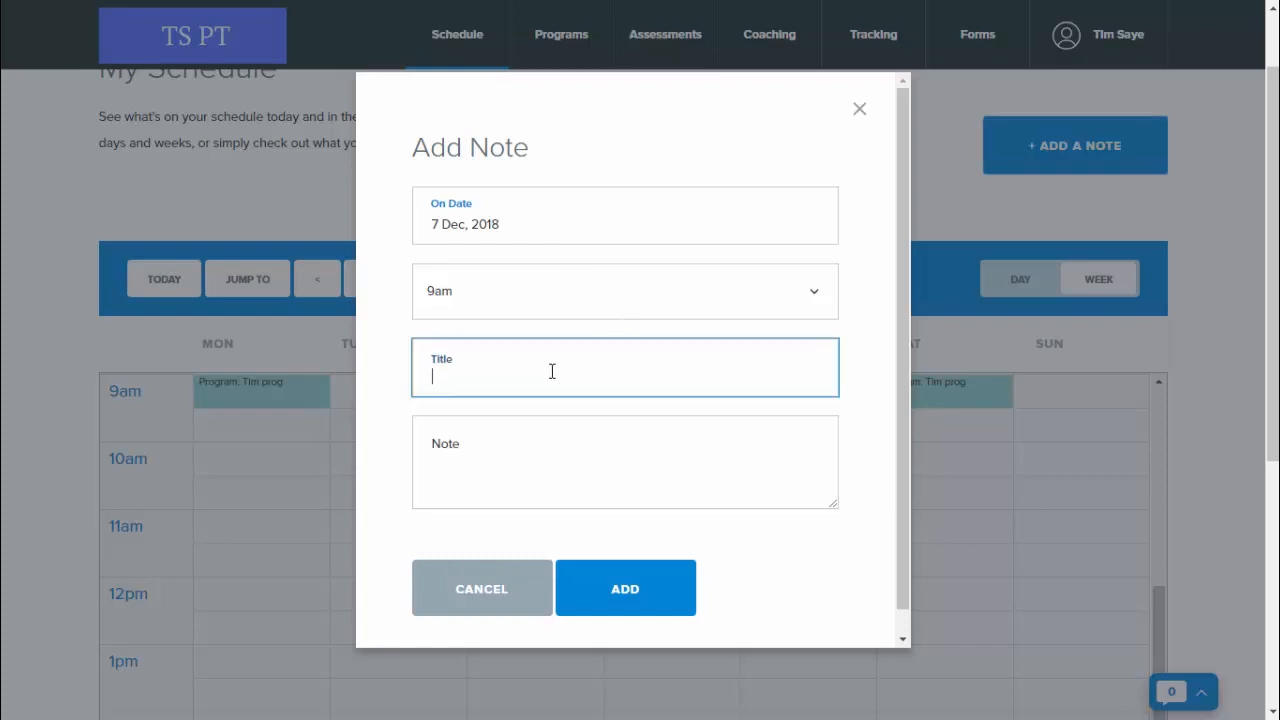
pyautogui.write('B')
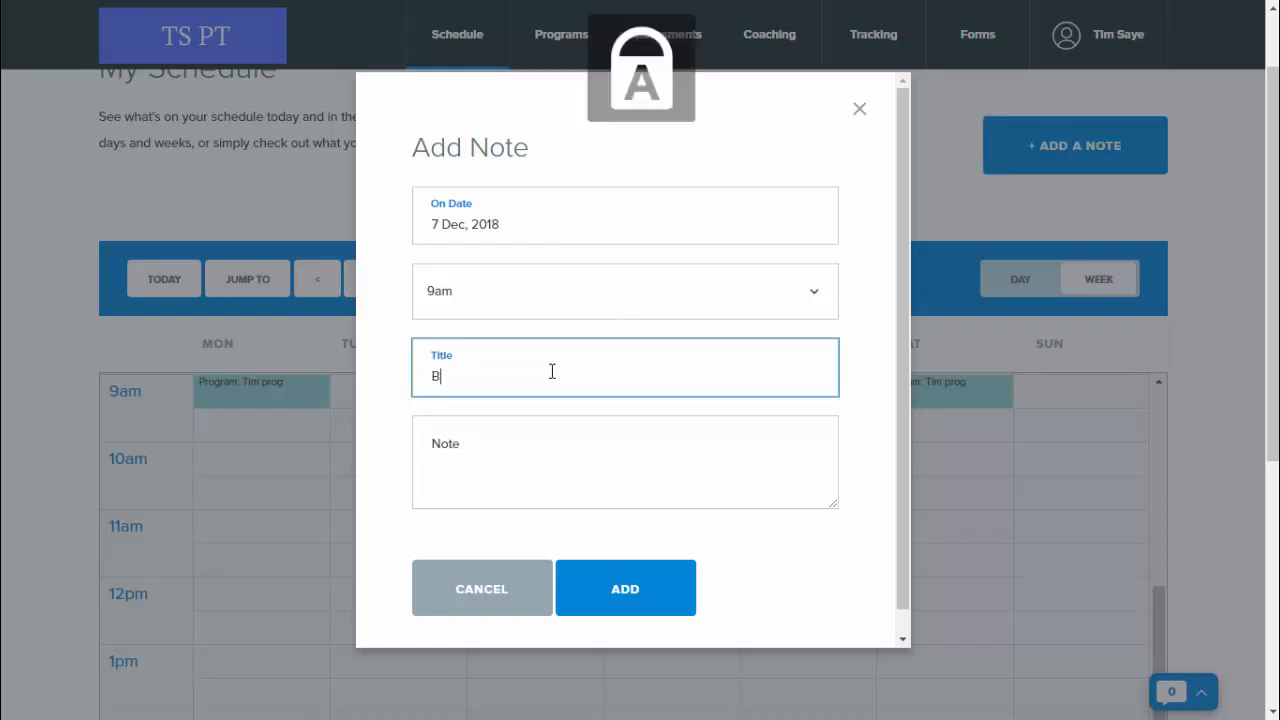
pyautogui.write('ike Run')
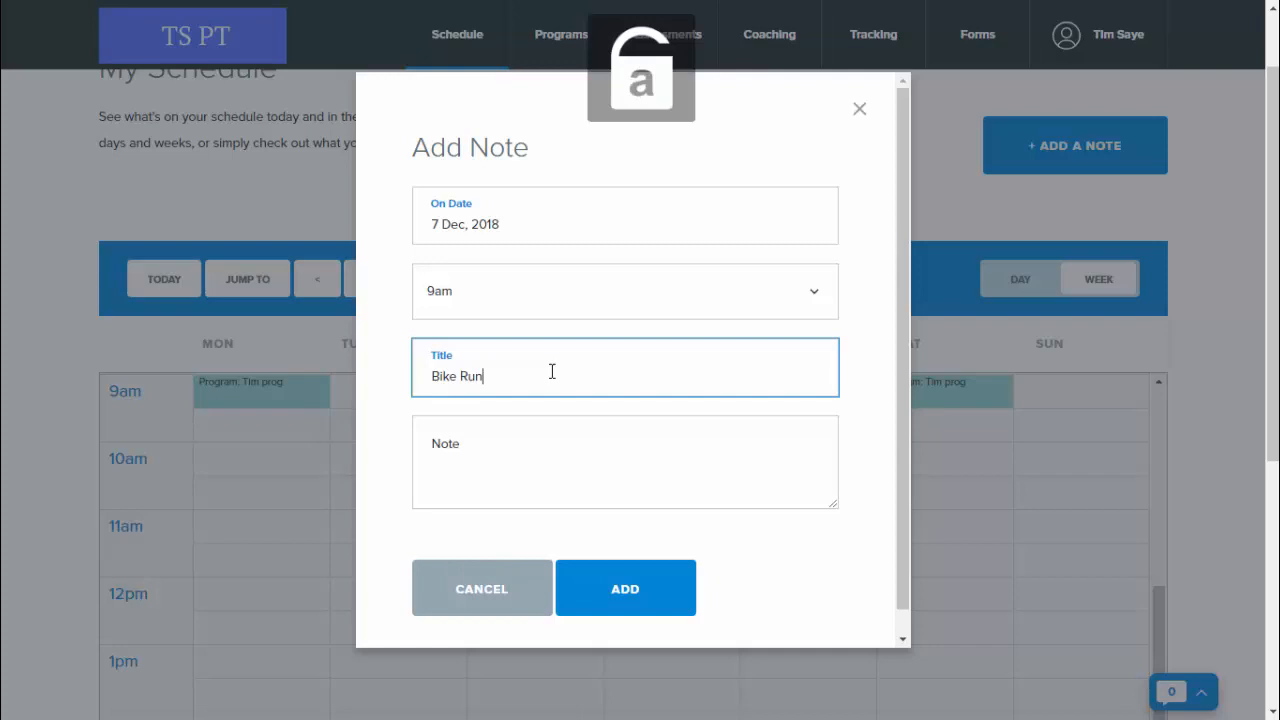
pyautogui.click(624, 460)
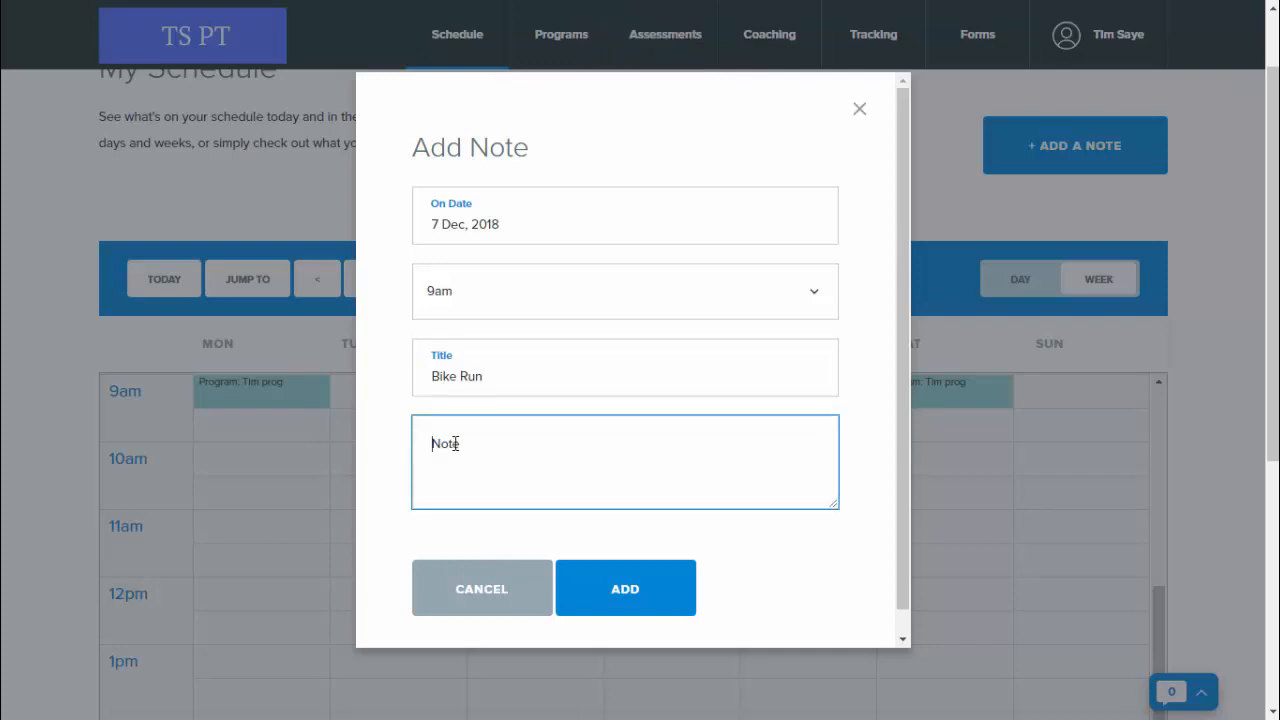
pyautogui.write('Rode for 1')
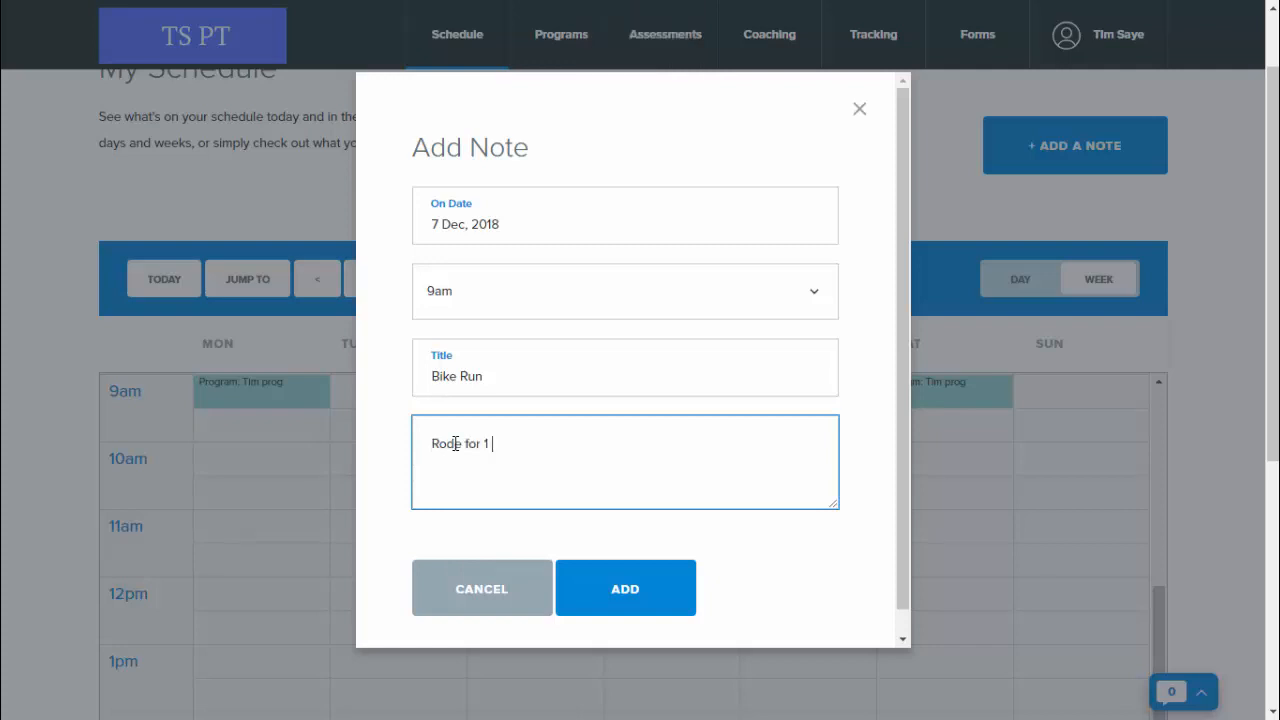
pyautogui.write('mile')
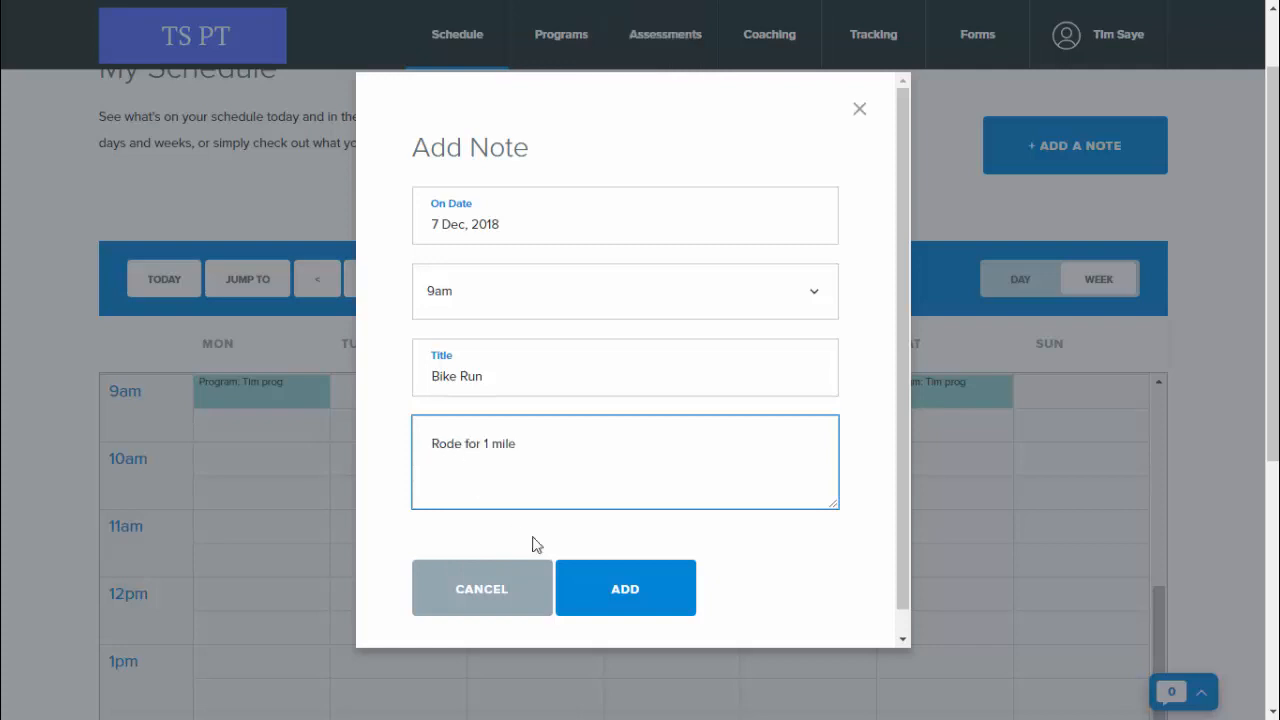
pyautogui.click(625, 588)
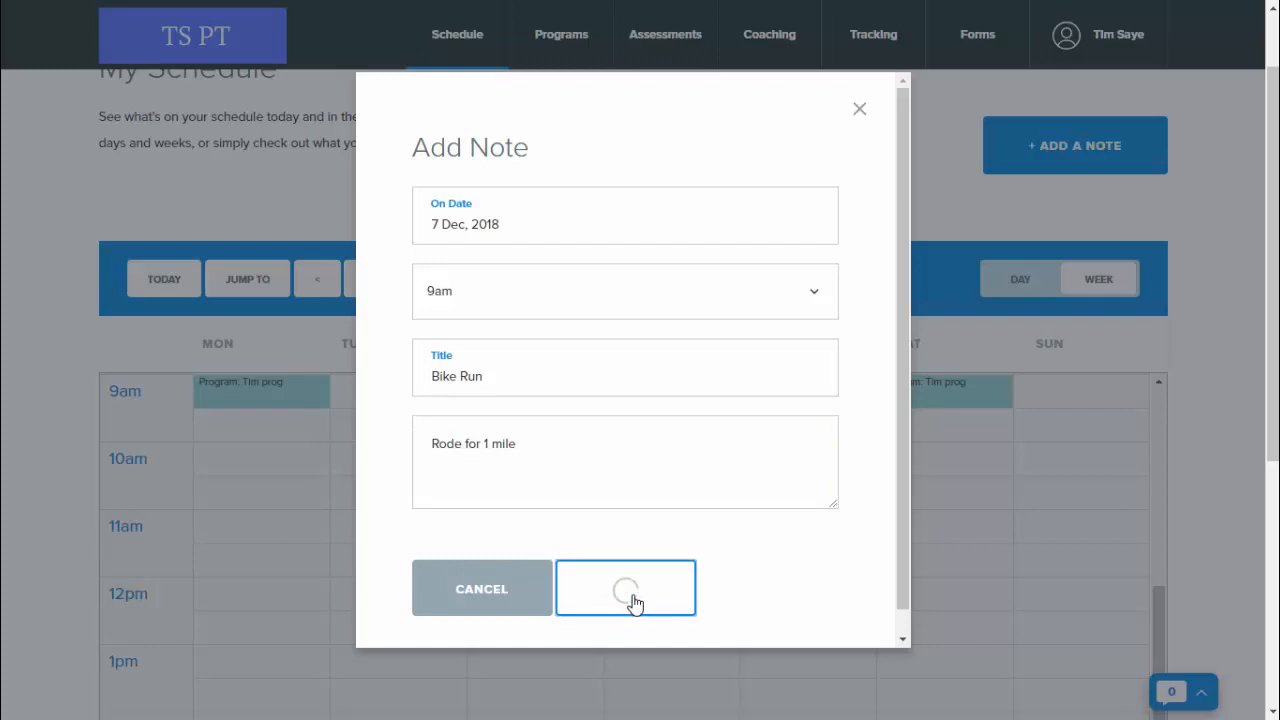
pyautogui.click(625, 587)
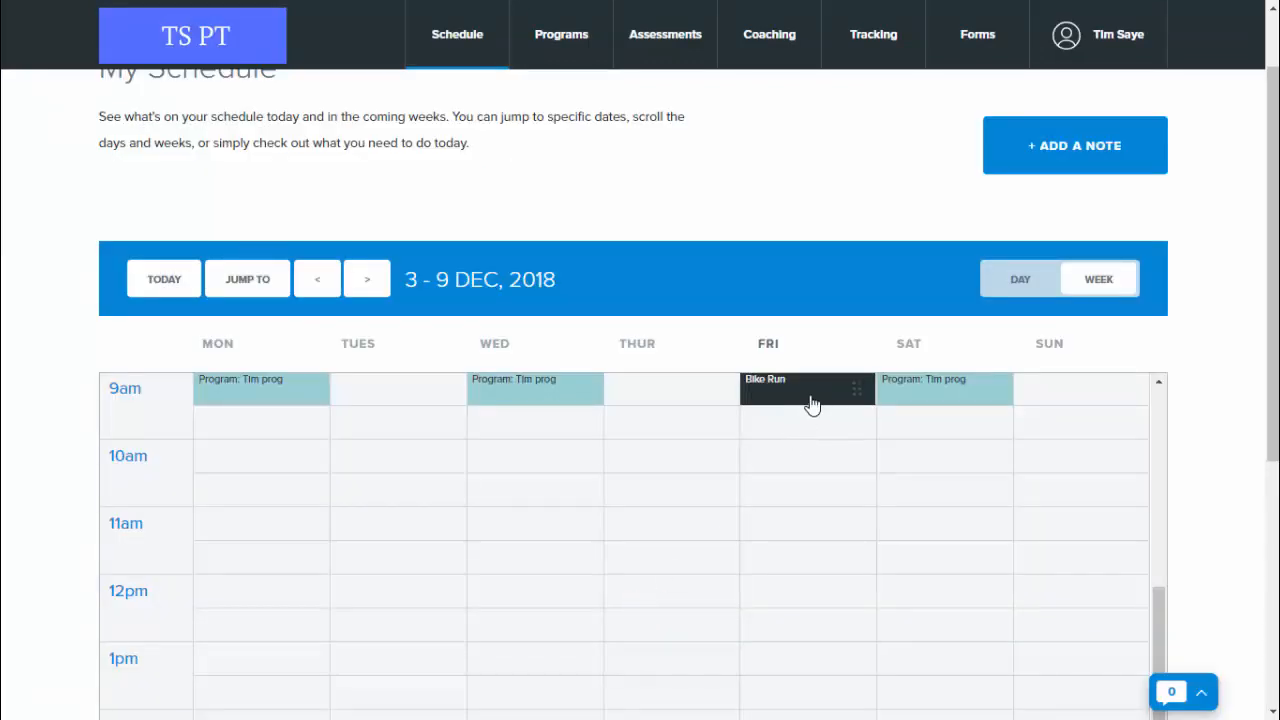
pyautogui.click(807, 390)
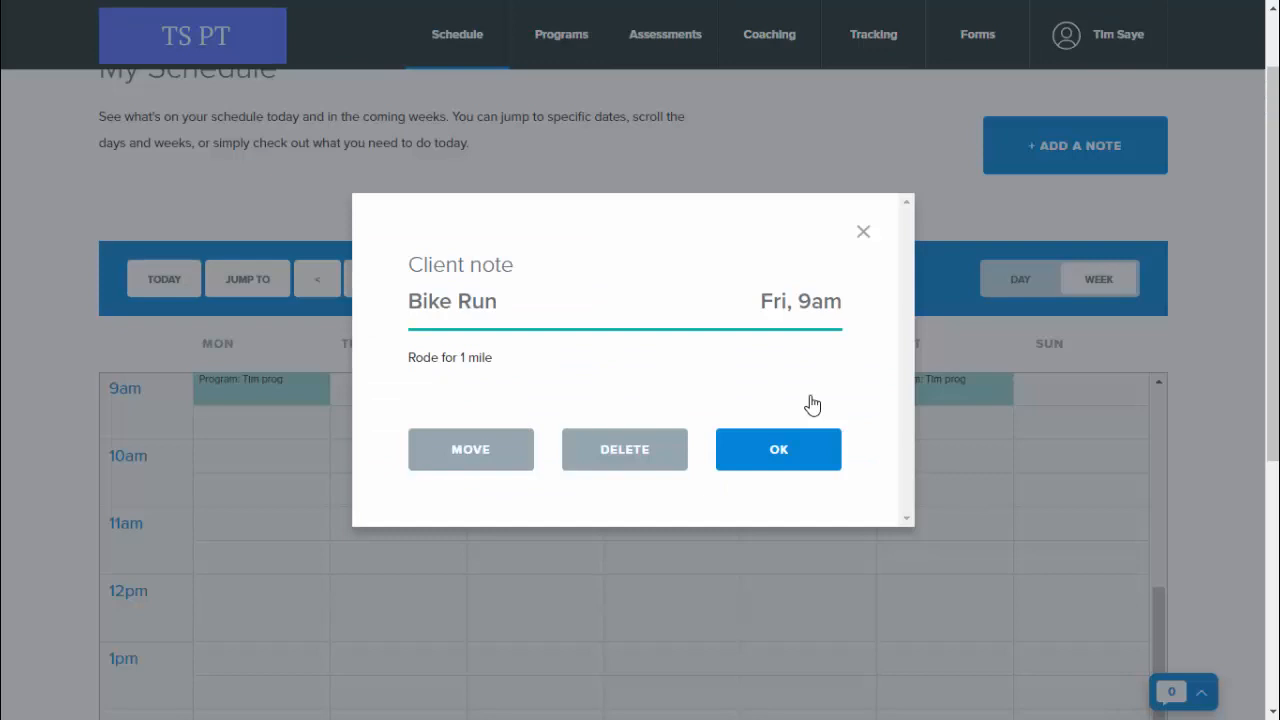
pyautogui.moveTo(864, 242)
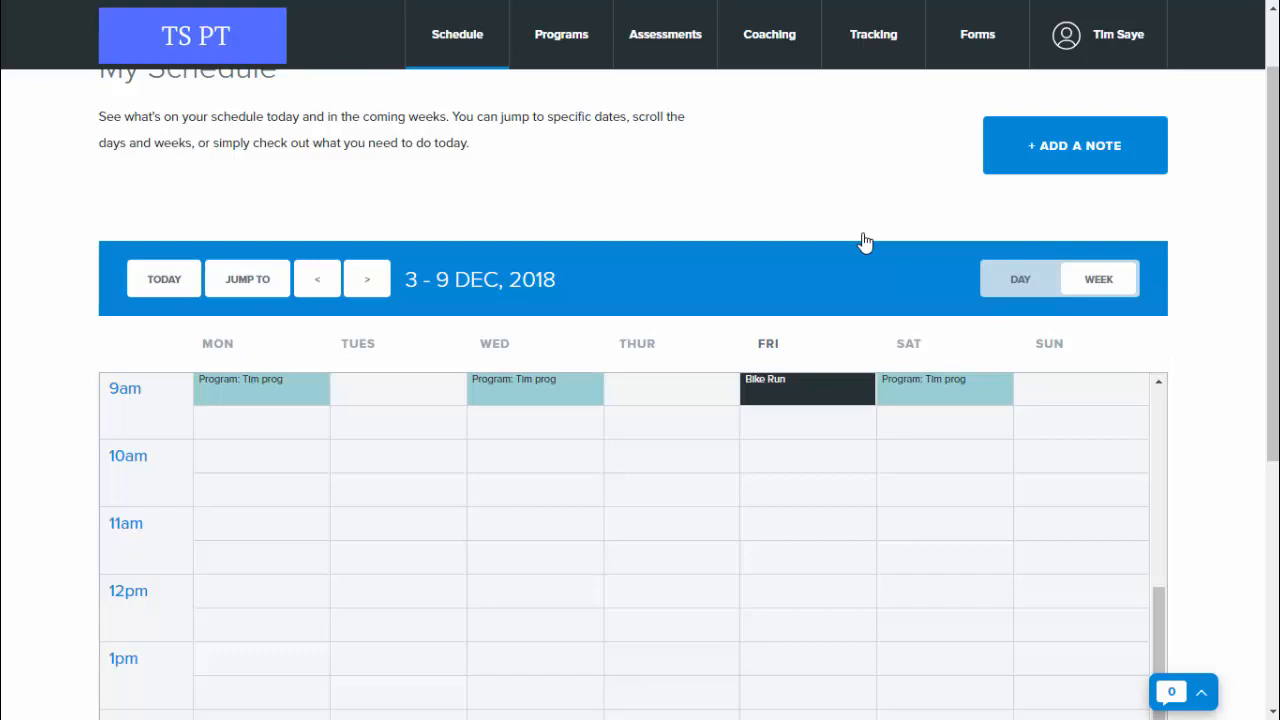
pyautogui.moveTo(863, 238)
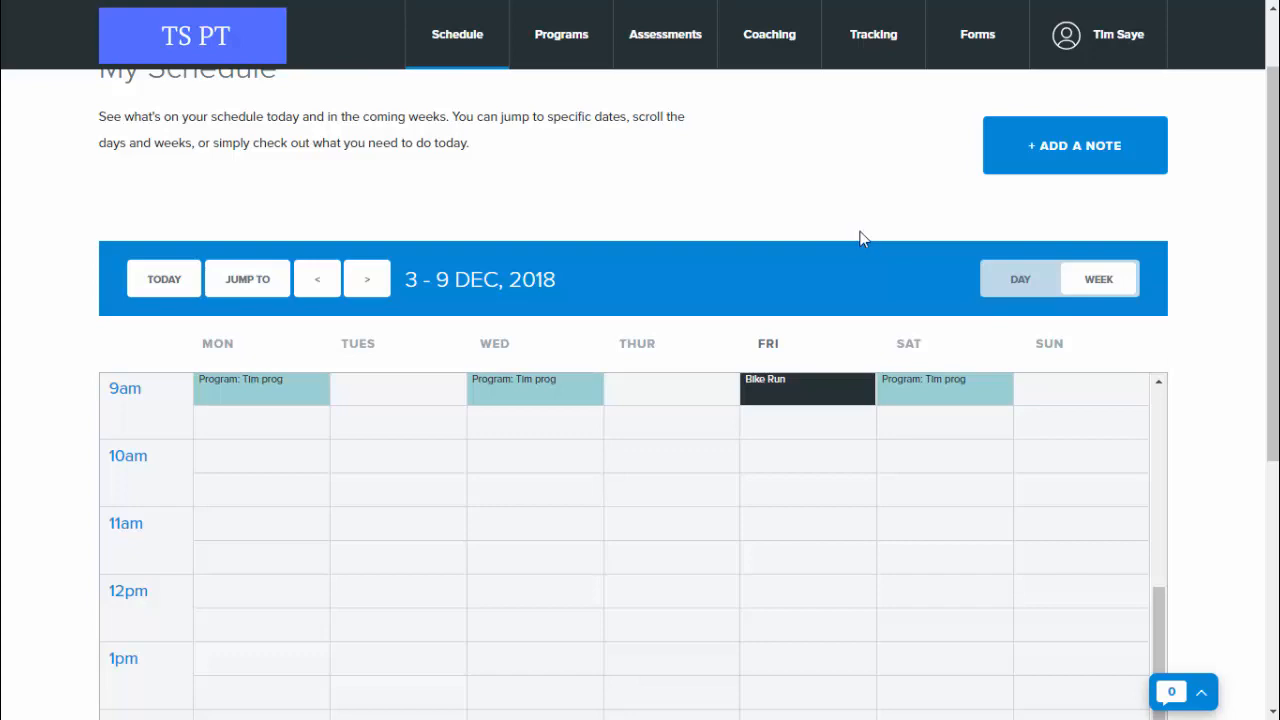